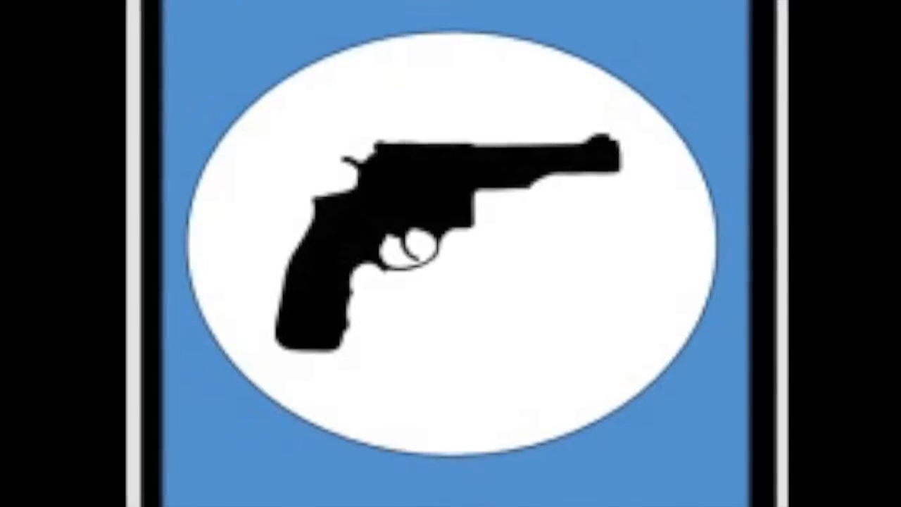
scroll(down, 3)
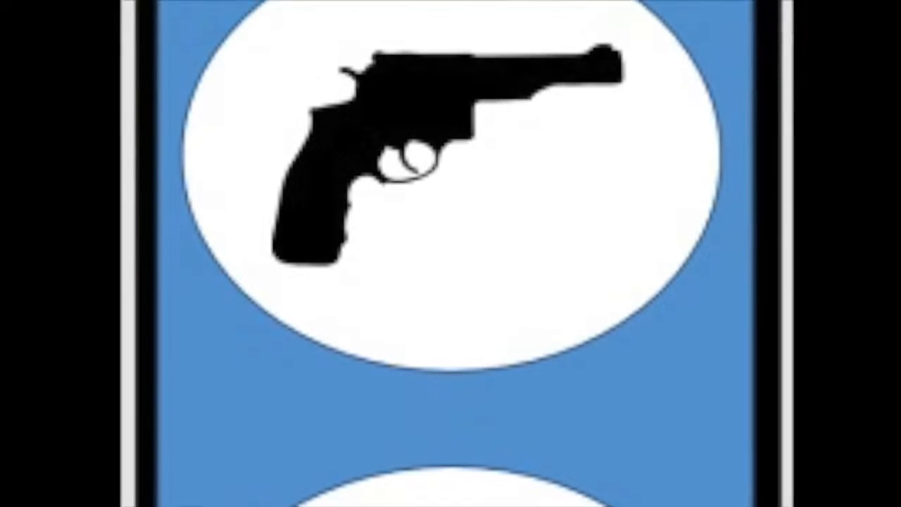
scroll(down, 3)
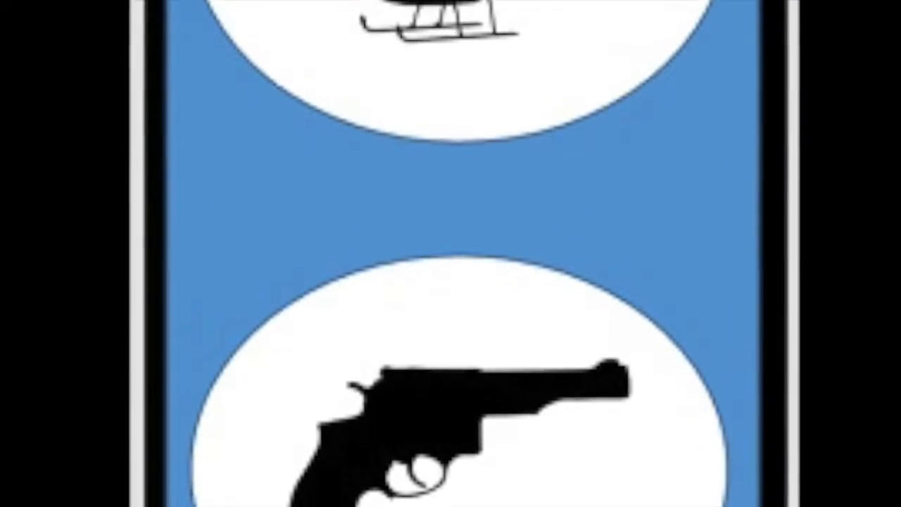